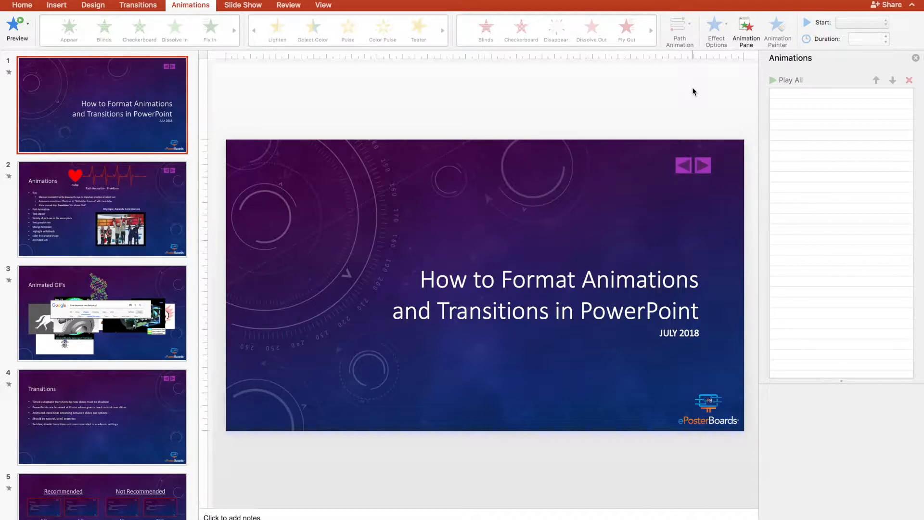
pyautogui.moveTo(246, 118)
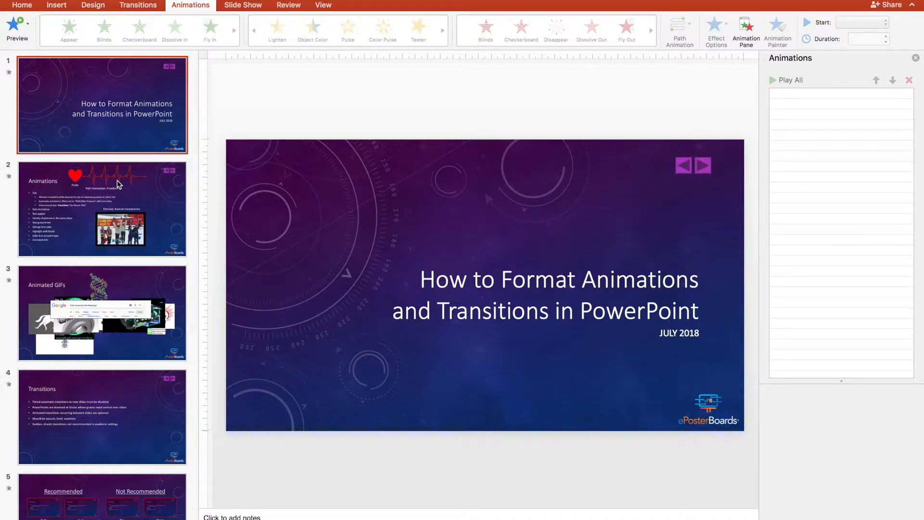
# Switch to slide 2 'Animations' to show its eleven effects in the Animation Pane
pyautogui.click(102, 209)
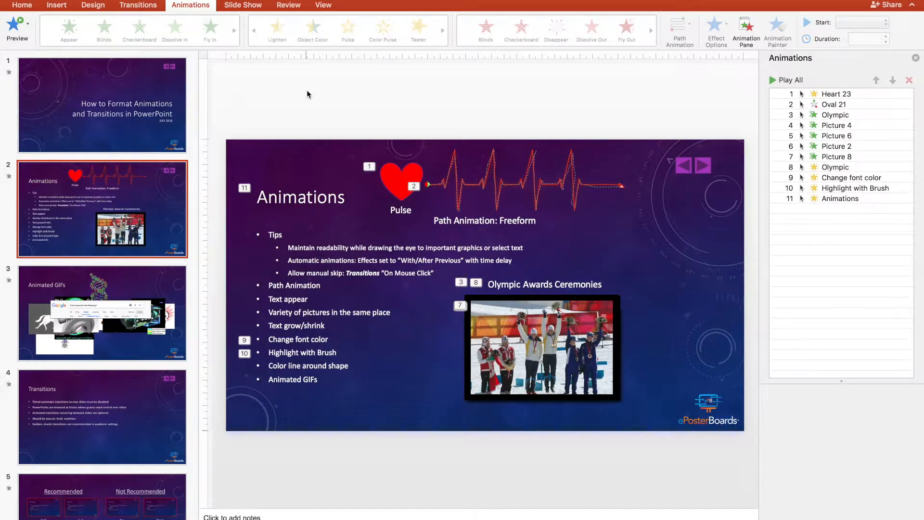
pyautogui.moveTo(302, 126)
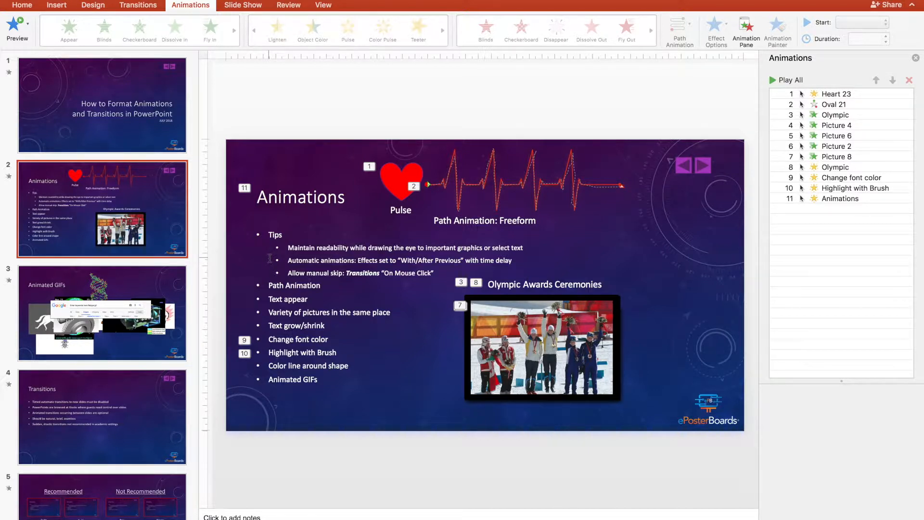
pyautogui.moveTo(604, 244)
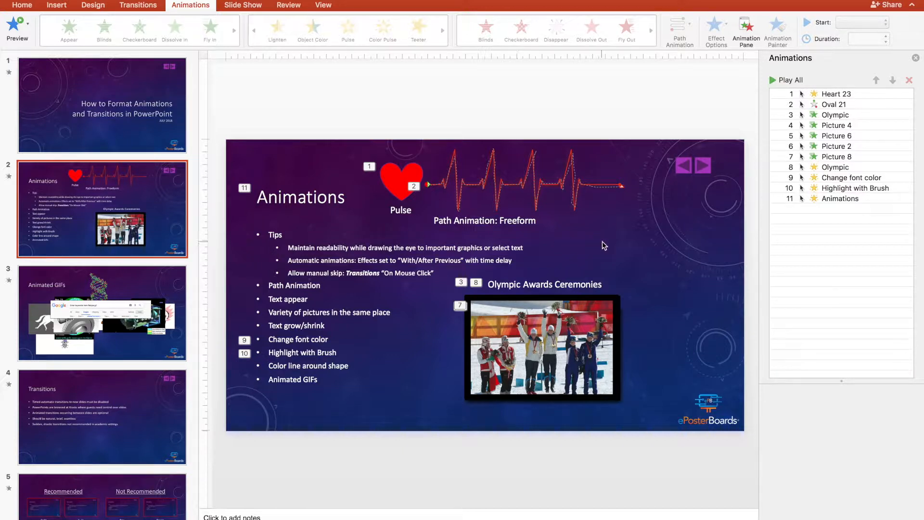
pyautogui.moveTo(840, 199)
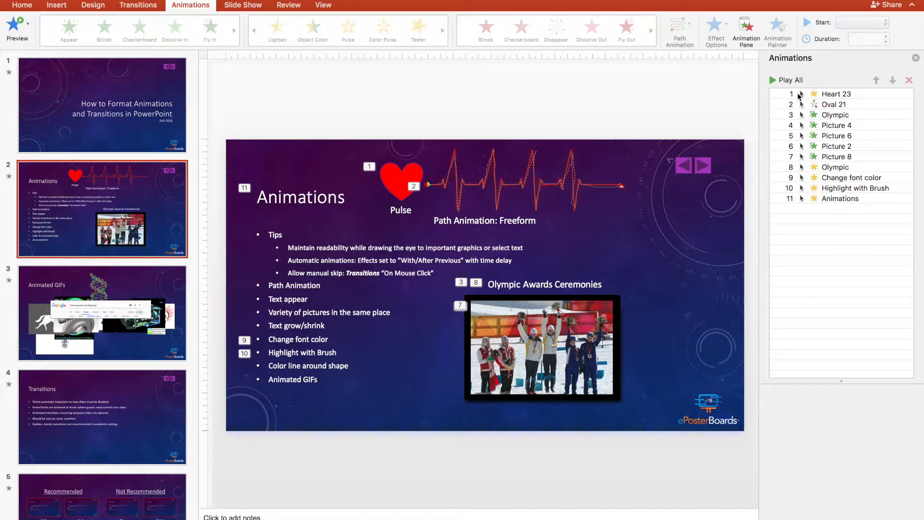
pyautogui.moveTo(818, 102)
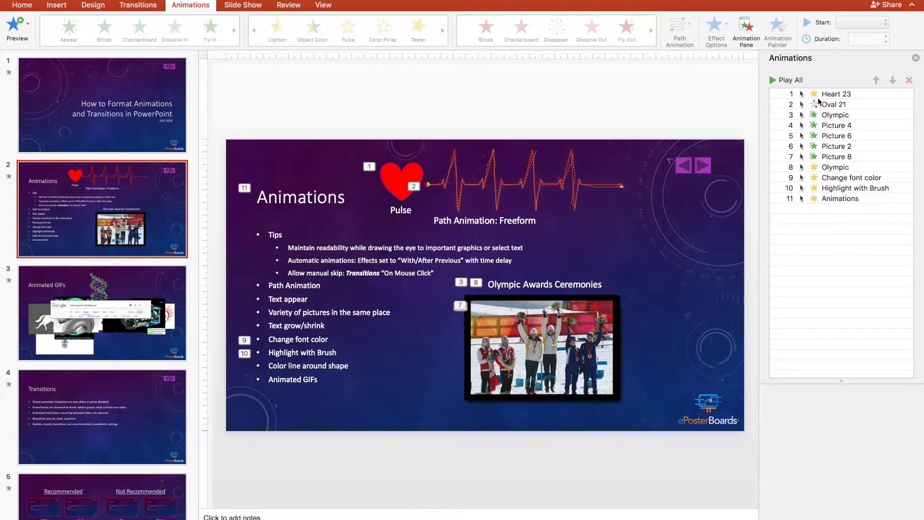
# Set the Heart 23 and Oval 21 animations to start With Previous
pyautogui.click(835, 93)
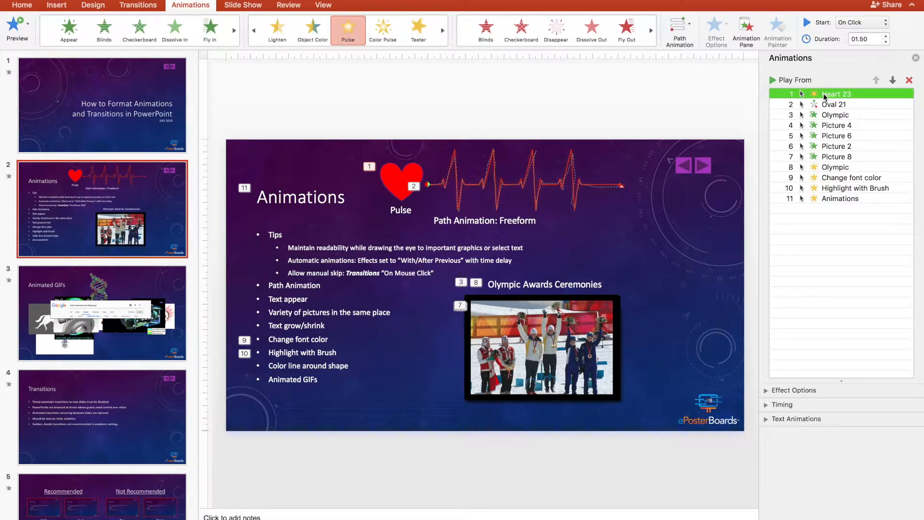
pyautogui.click(836, 105)
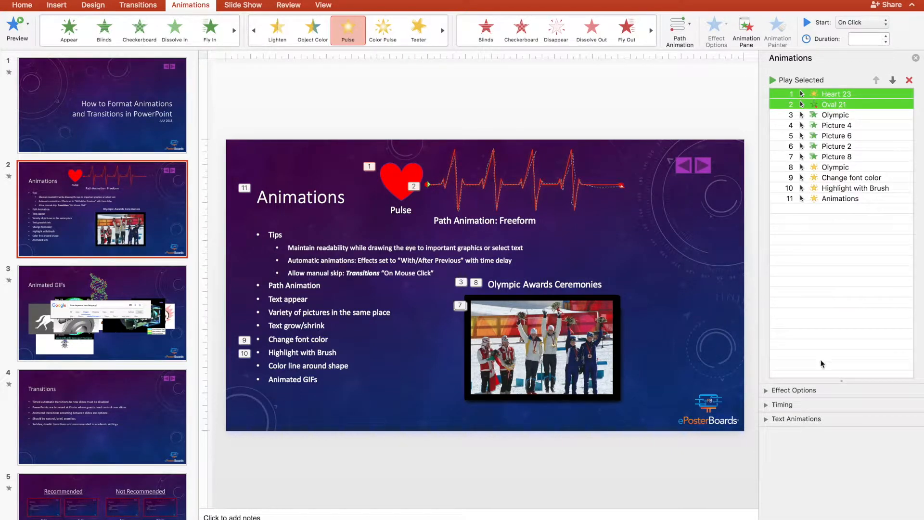
pyautogui.click(860, 23)
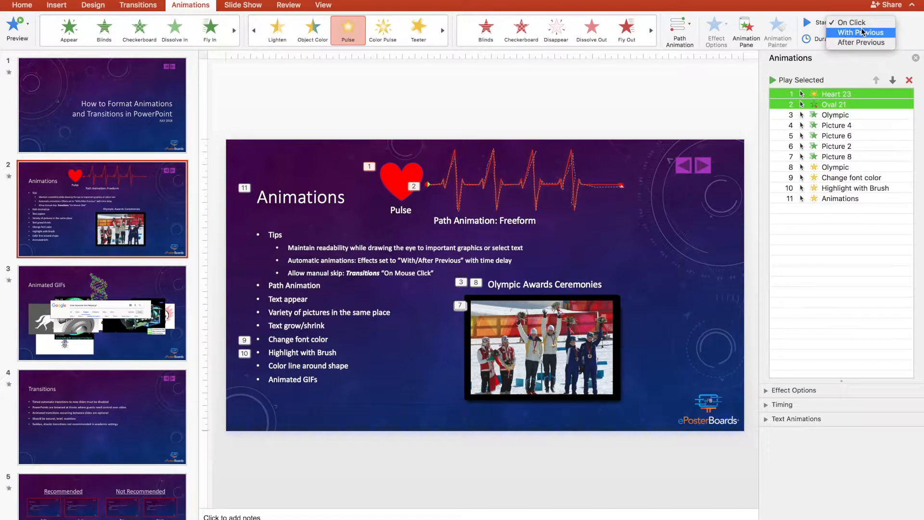
pyautogui.click(861, 32)
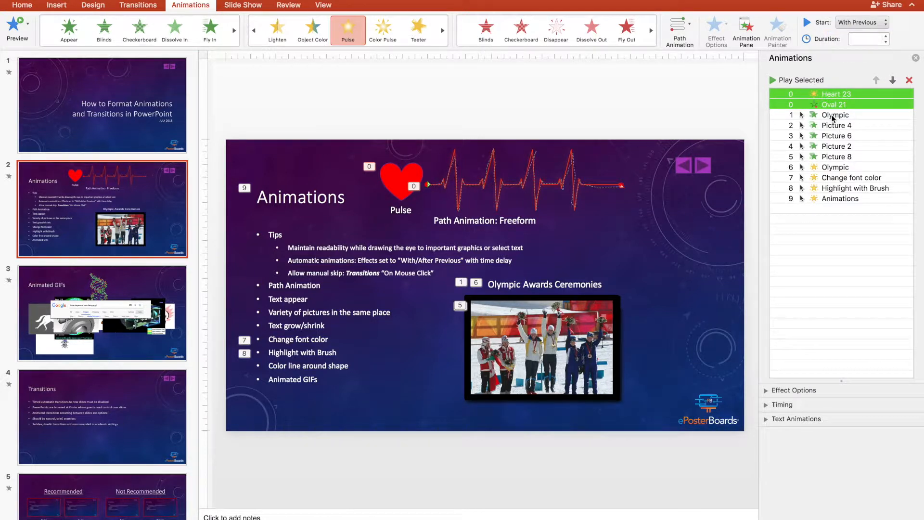
# Set the Olympic, four Picture and remaining last four animations to start After Previous
pyautogui.click(834, 114)
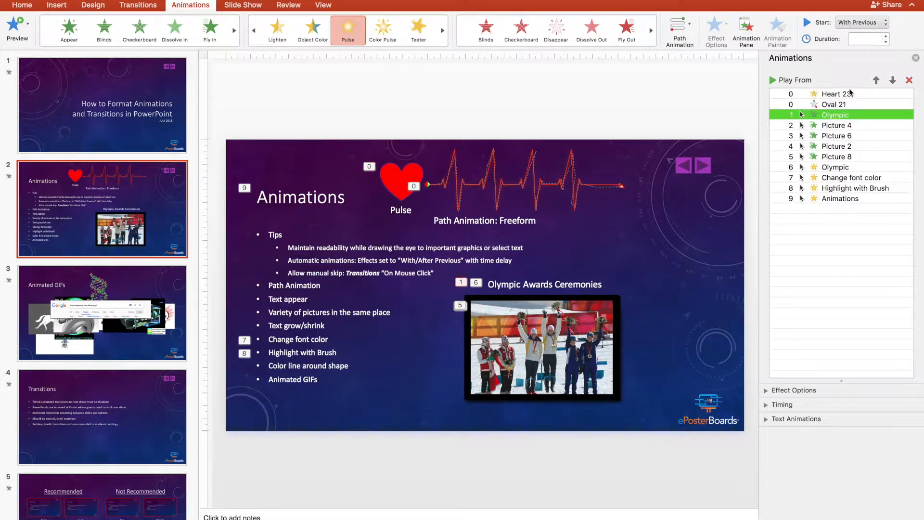
pyautogui.click(886, 22)
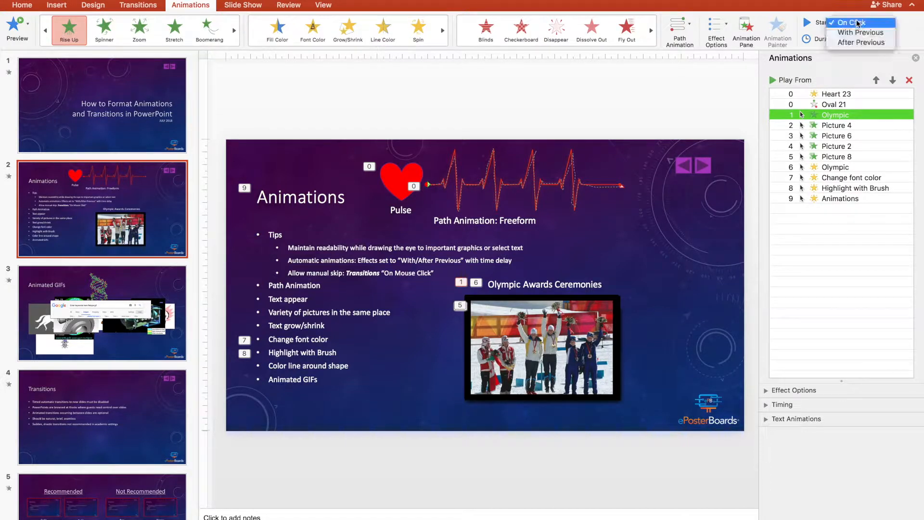
pyautogui.click(861, 42)
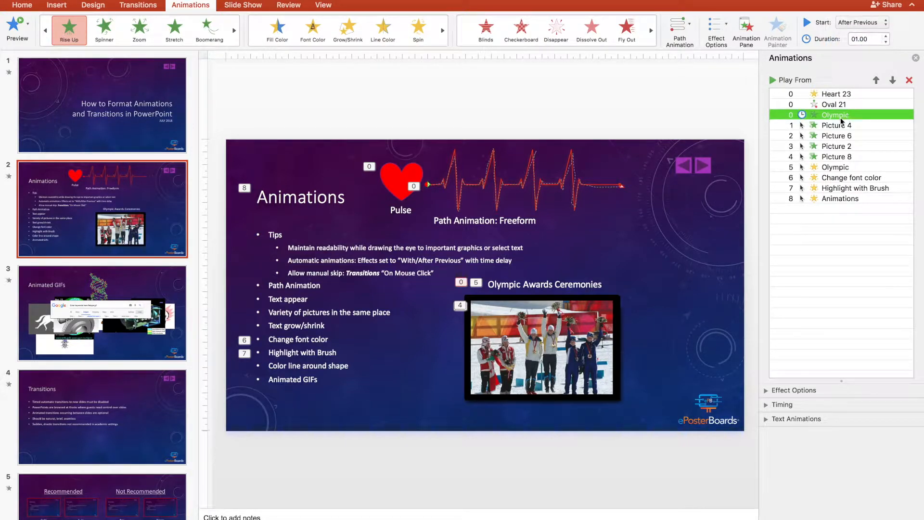
pyautogui.click(835, 124)
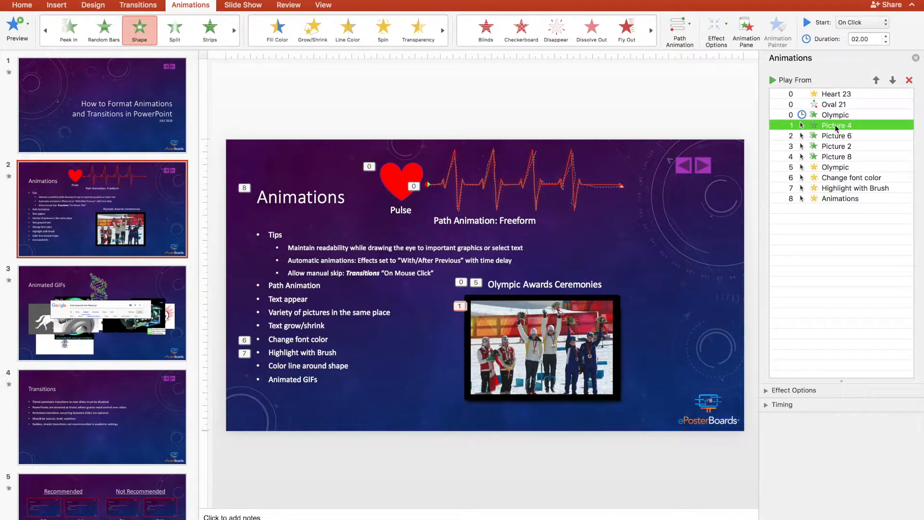
pyautogui.click(835, 156)
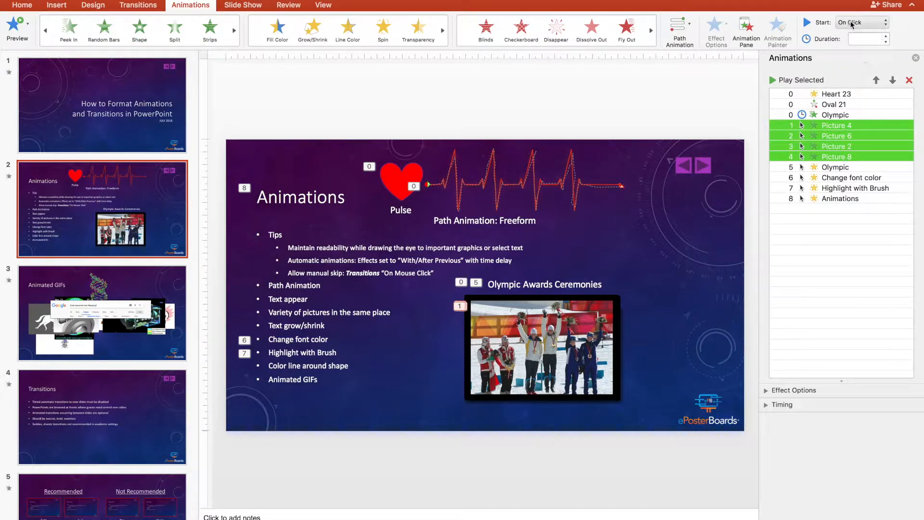
pyautogui.click(860, 23)
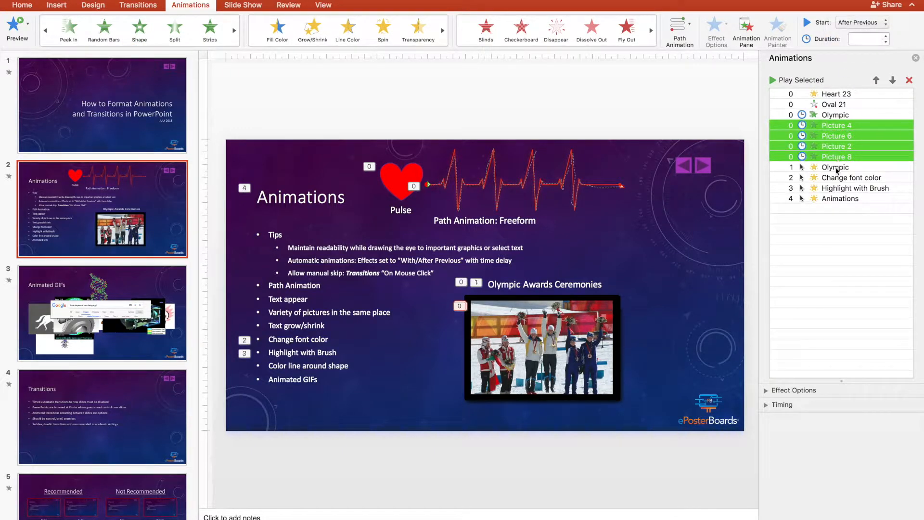
pyautogui.click(834, 167)
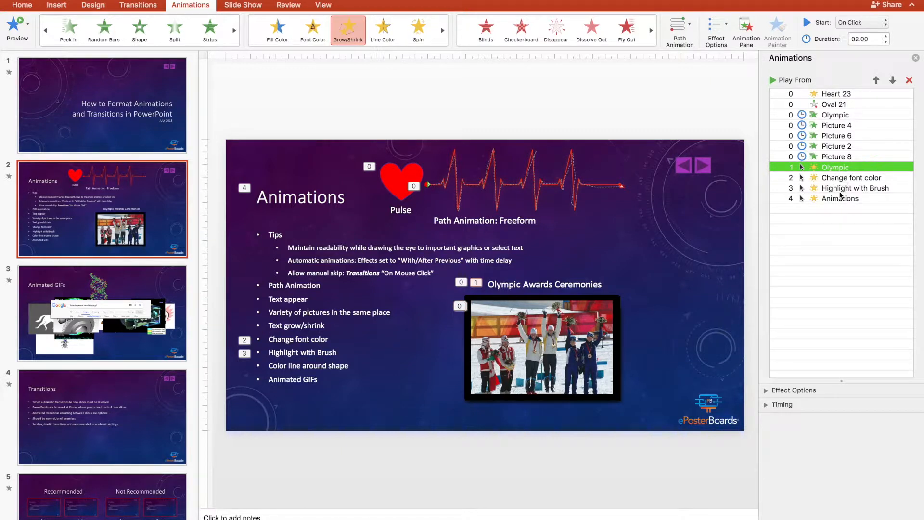
pyautogui.click(861, 23)
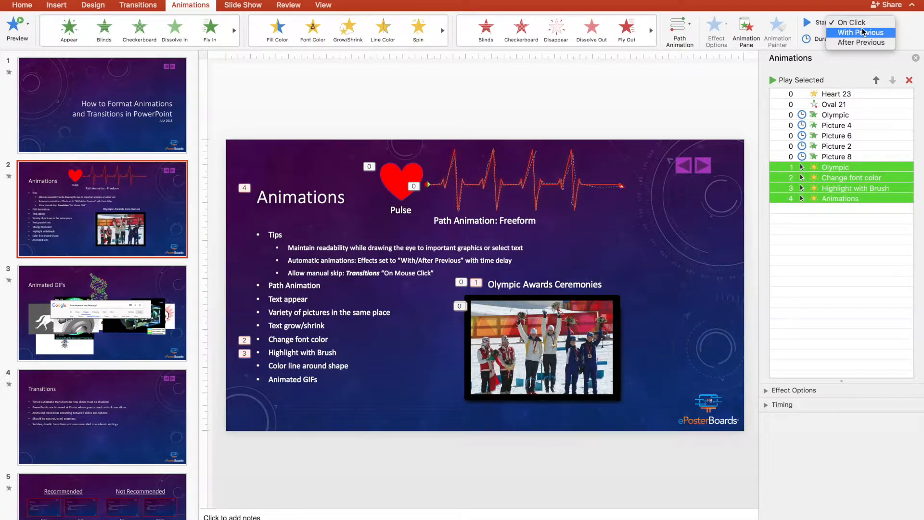
pyautogui.click(862, 42)
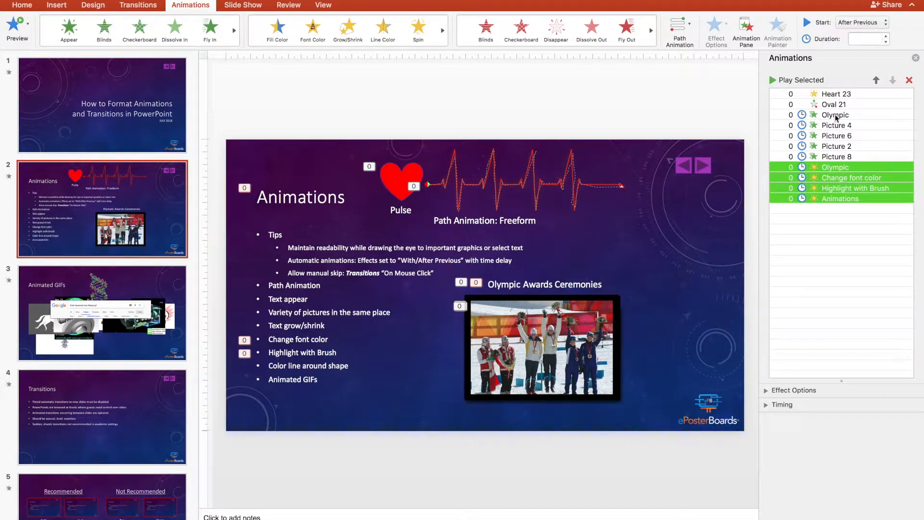
# Give every animation from Olympic through Animations a 2-second delay in Timing
pyautogui.click(834, 114)
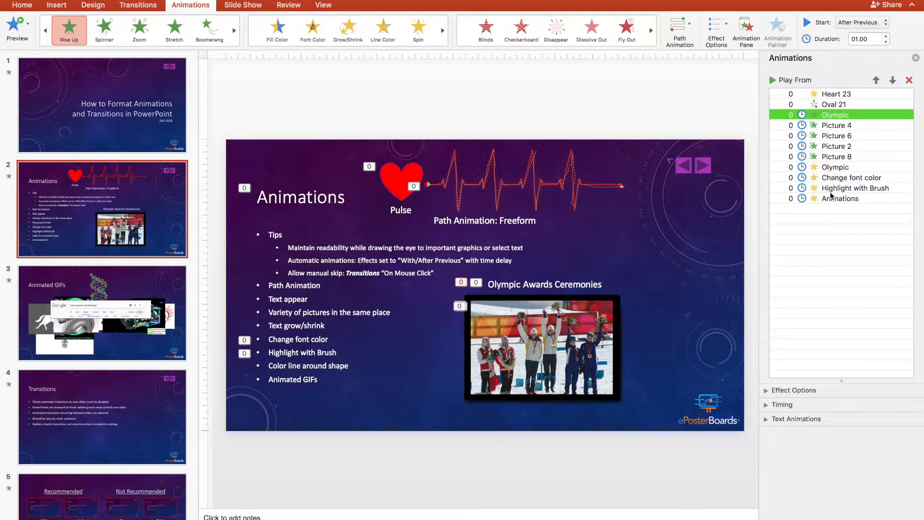
pyautogui.click(839, 198)
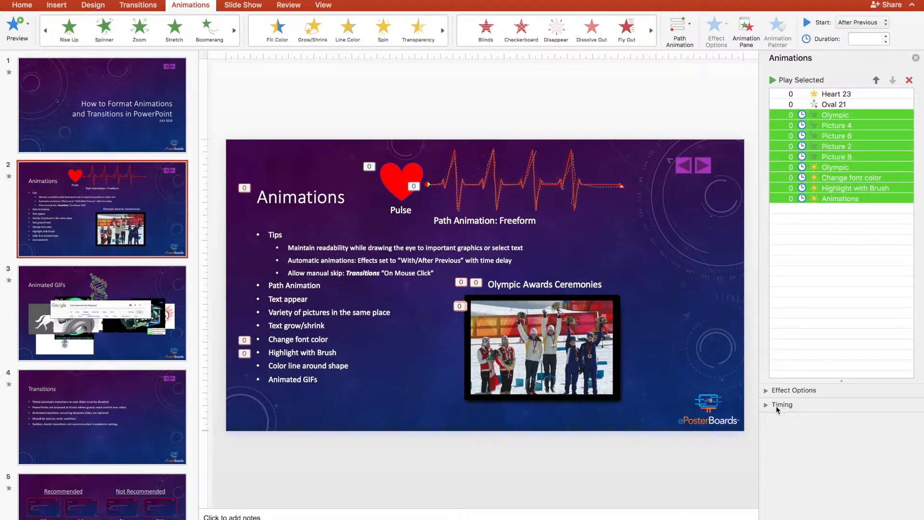
pyautogui.click(782, 404)
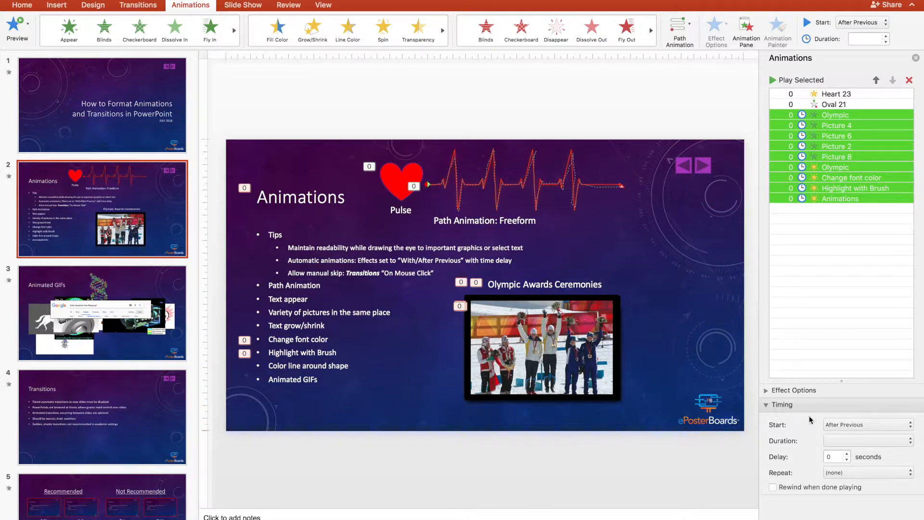
pyautogui.click(849, 454)
pyautogui.write('2')
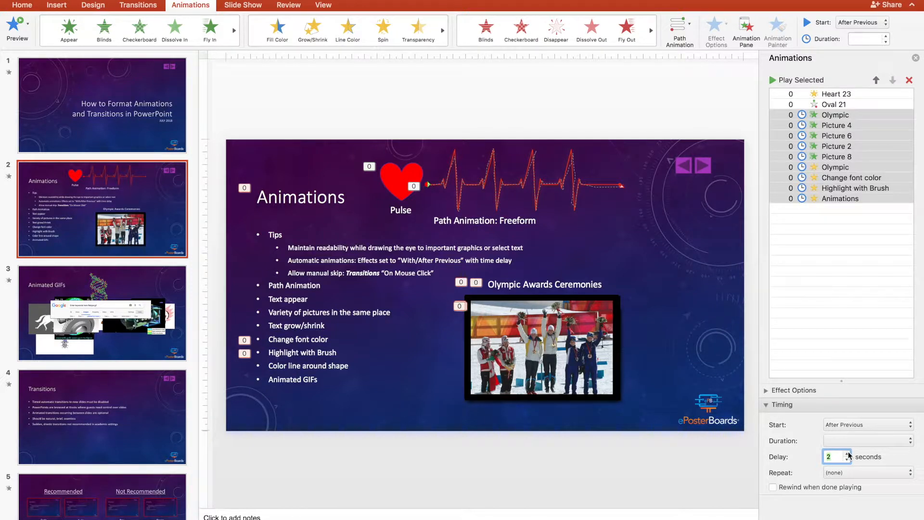
pyautogui.click(847, 453)
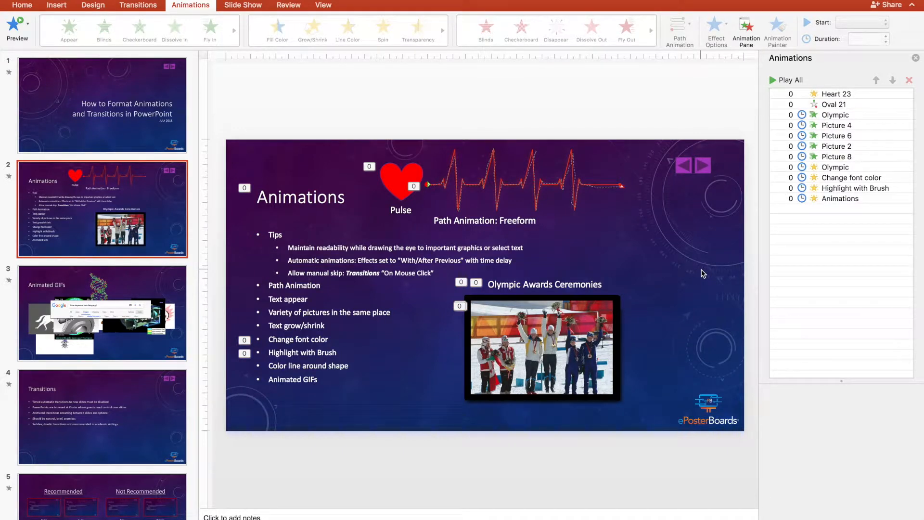
pyautogui.moveTo(722, 118)
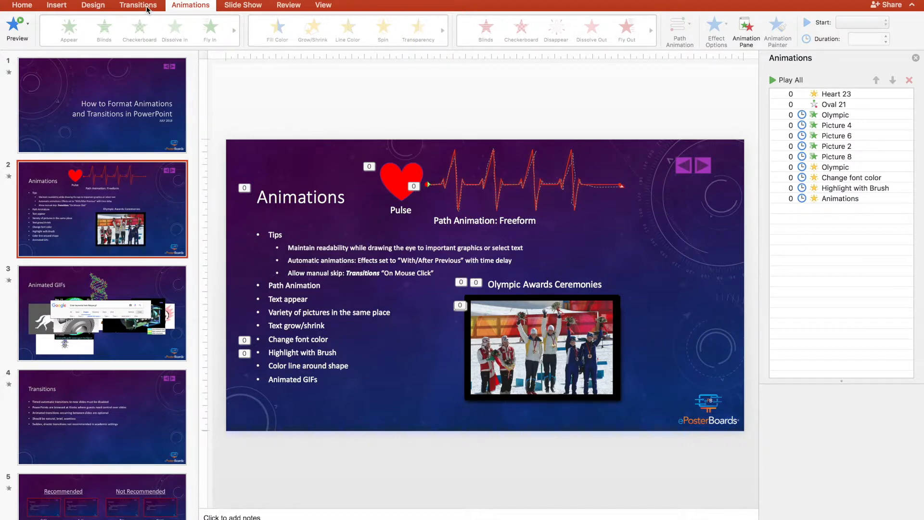
# Show slide 2's transition settings, keeping Advance Slide set to On Mouse Click
pyautogui.click(138, 4)
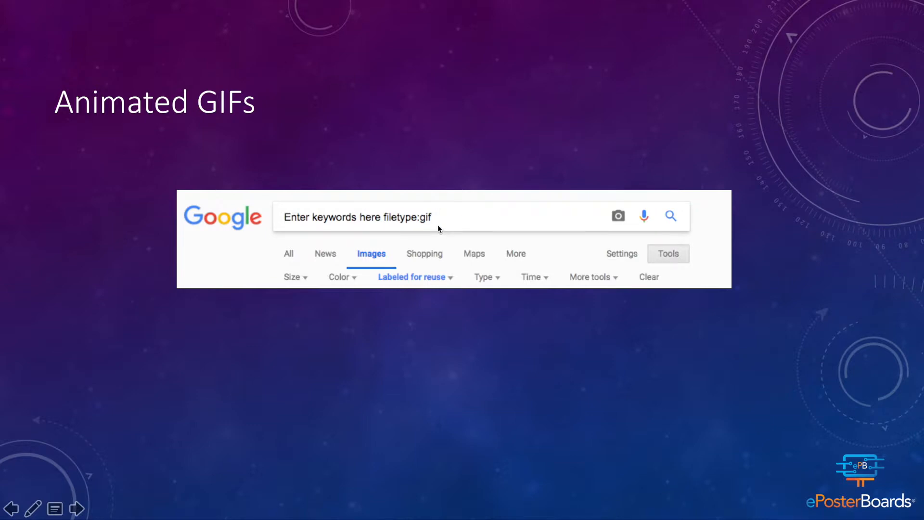
pyautogui.moveTo(458, 283)
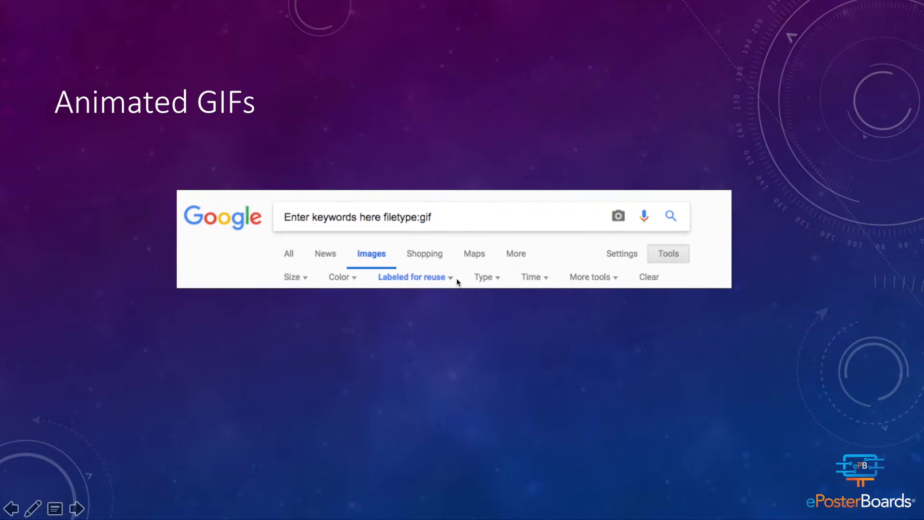